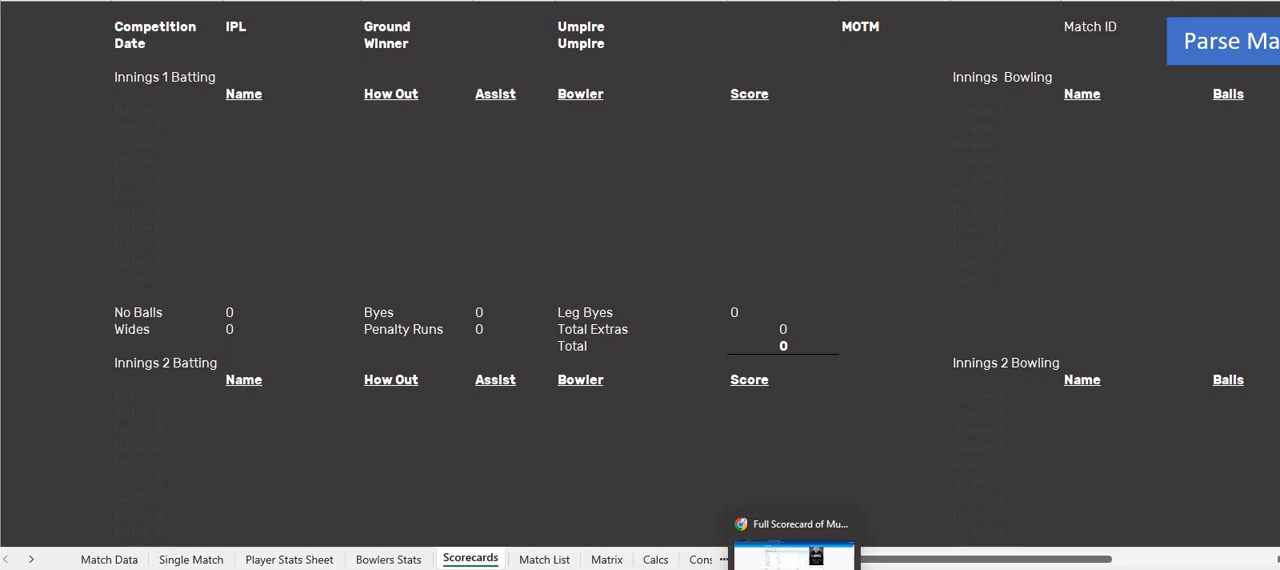
# View the match 335982 ball-by-ball rows on Match Data, then the parsed Scorecards sheet
pyautogui.click(108, 559)
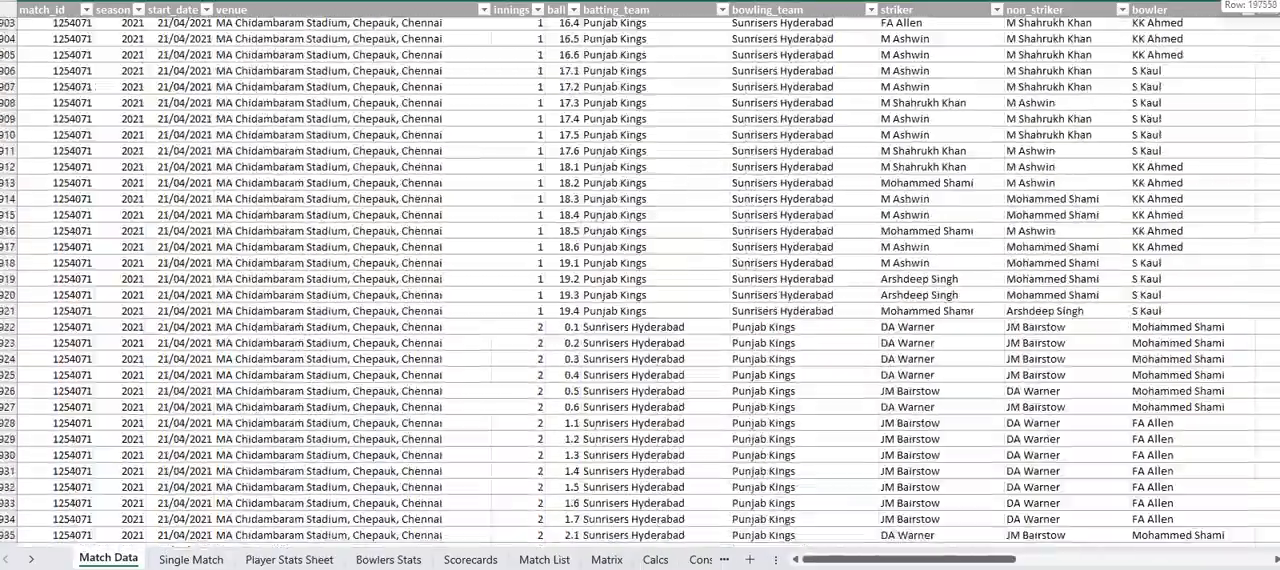
pyautogui.scroll(-3)
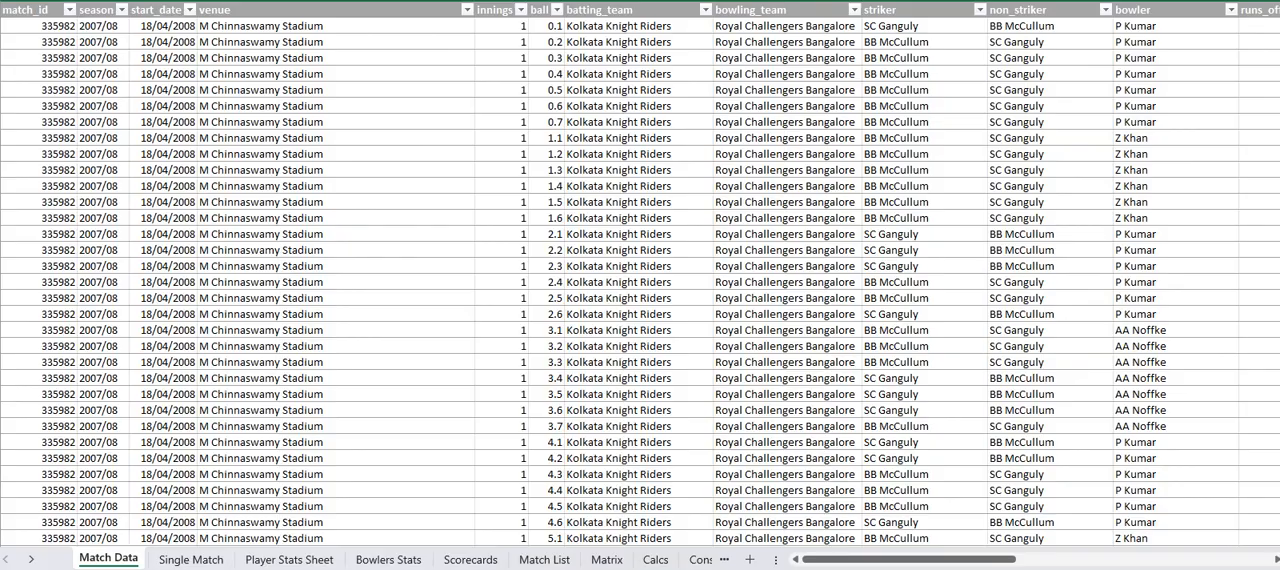
pyautogui.click(470, 558)
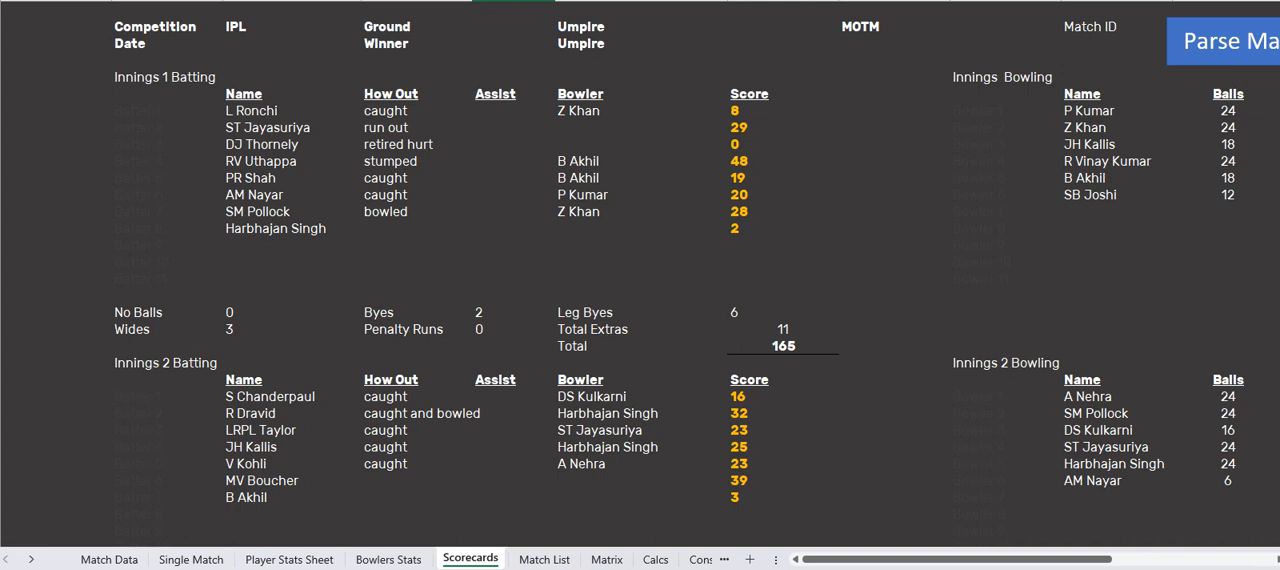
# Scroll the 2008 Mumbai Indians v Royal Challengers scorecard on ESPNcricinfo to verify 165/6
pyautogui.scroll(-3)
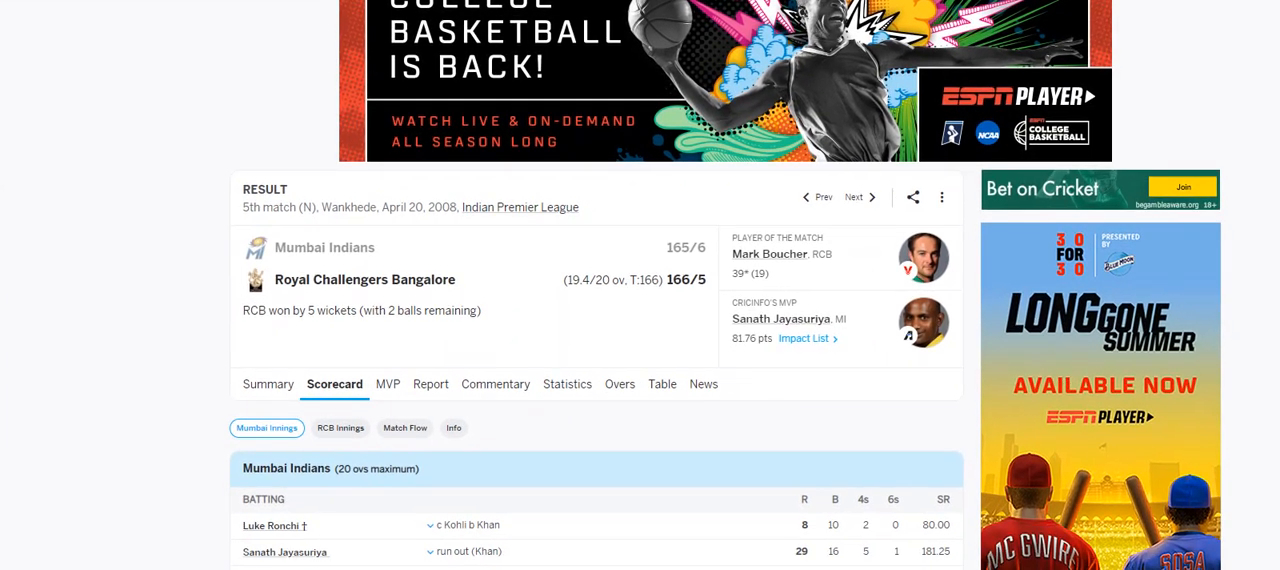
# Check the online Mumbai Indians batting lines, through extras 11, against Excel's scorecard
pyautogui.scroll(-3)
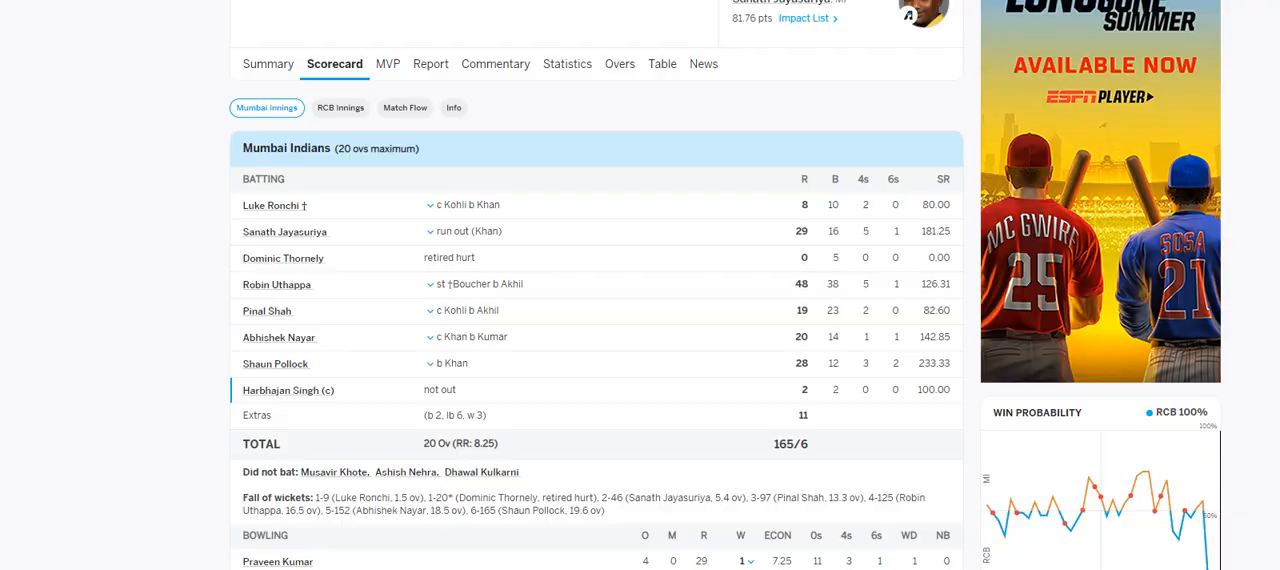
pyautogui.click(470, 558)
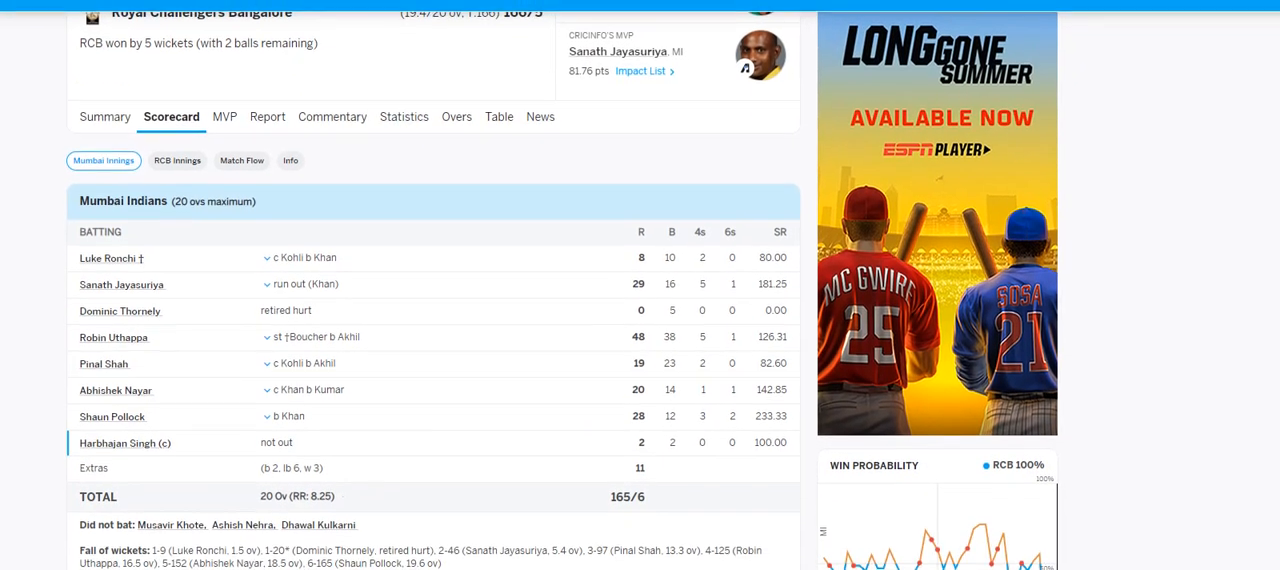
pyautogui.scroll(-3)
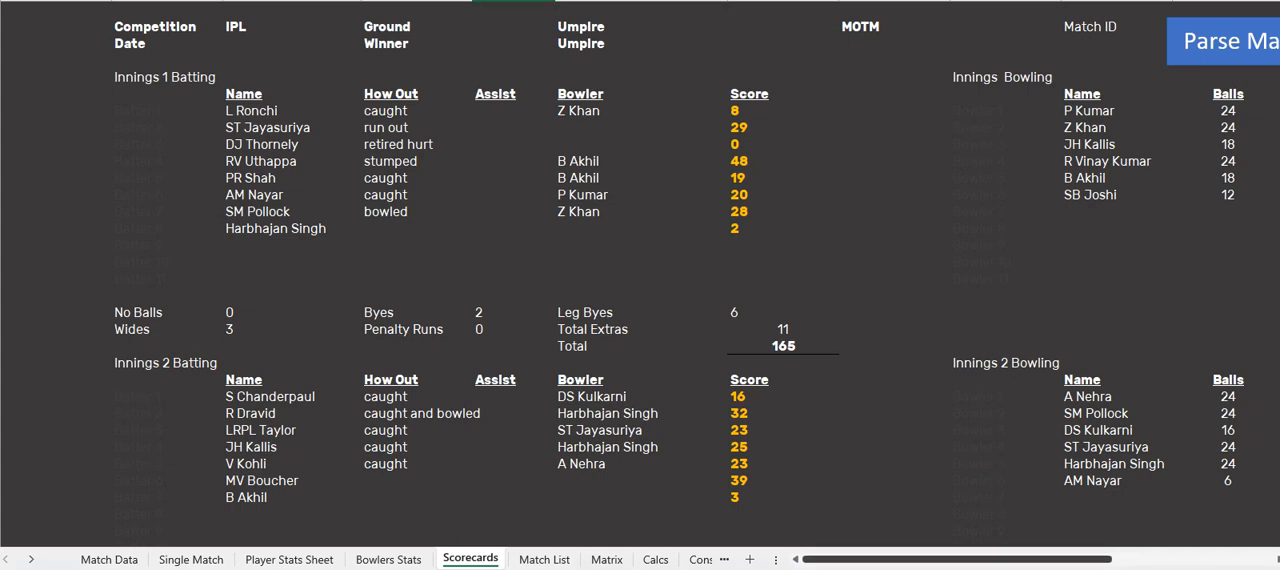
# Review Excel's bowling columns, including Kumar 29 runs and Khan 17 for 2, then return to ESPNcricinfo
pyautogui.hscroll(3)
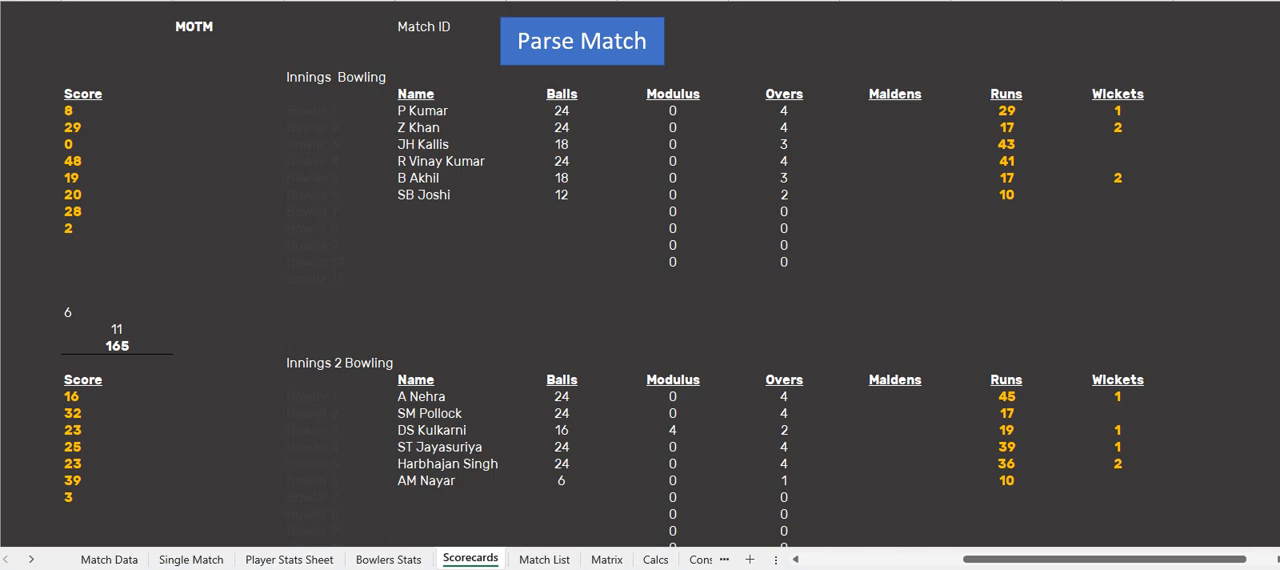
pyautogui.click(582, 41)
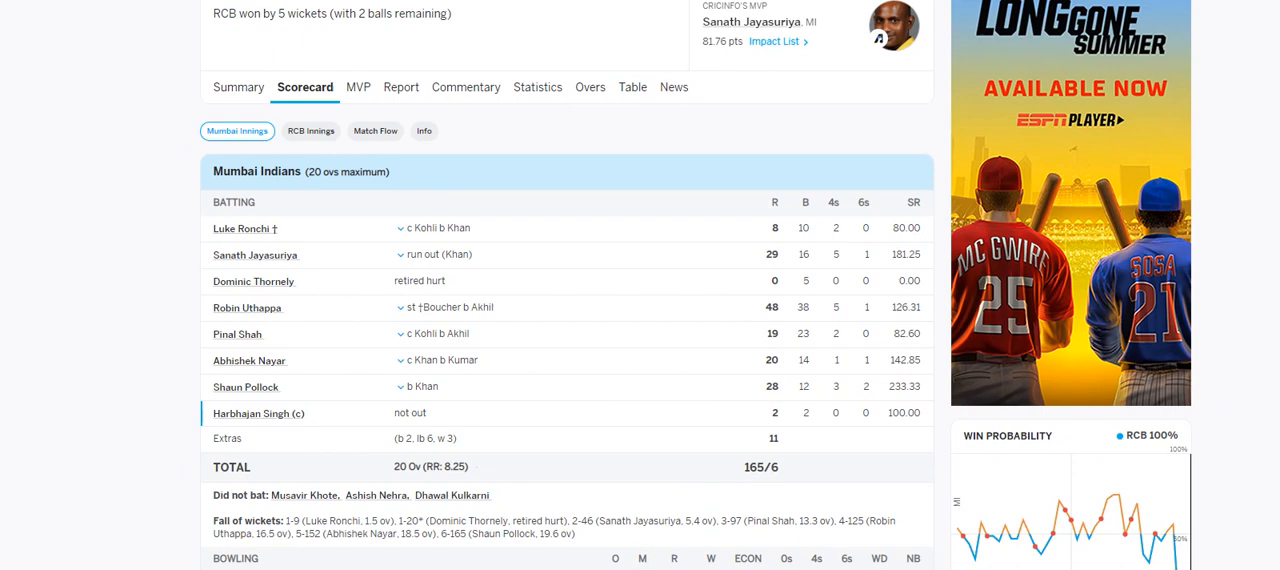
# Check ESPNcricinfo's Kumar 29 for 1 and Khan 17 for 2 against Excel's bowling table
pyautogui.scroll(-3)
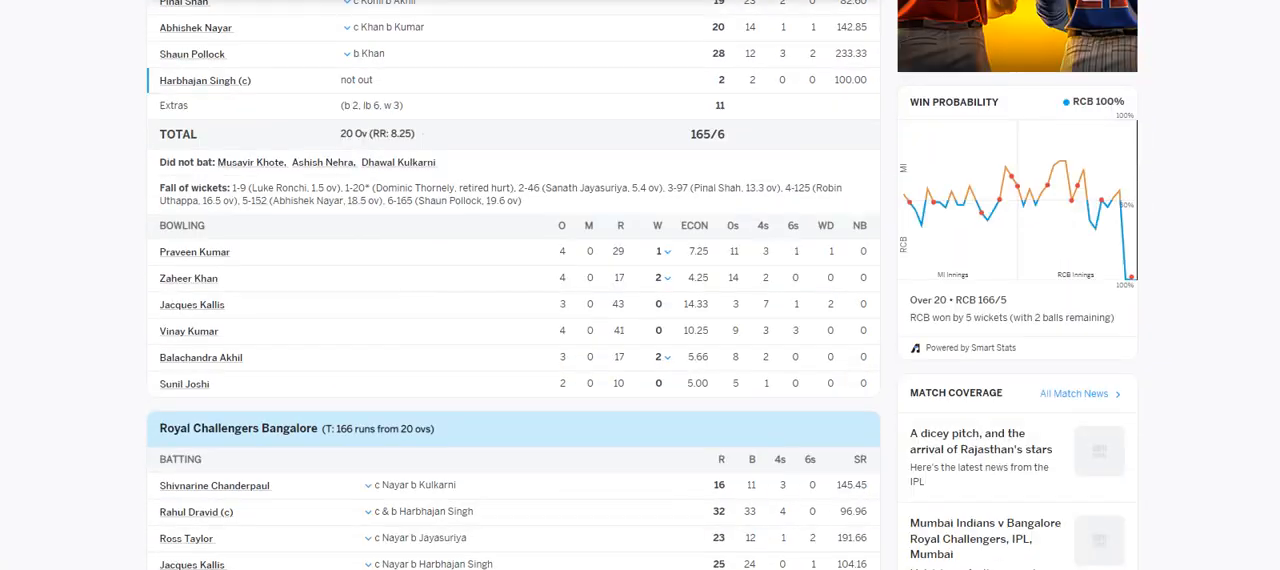
pyautogui.scroll(-3)
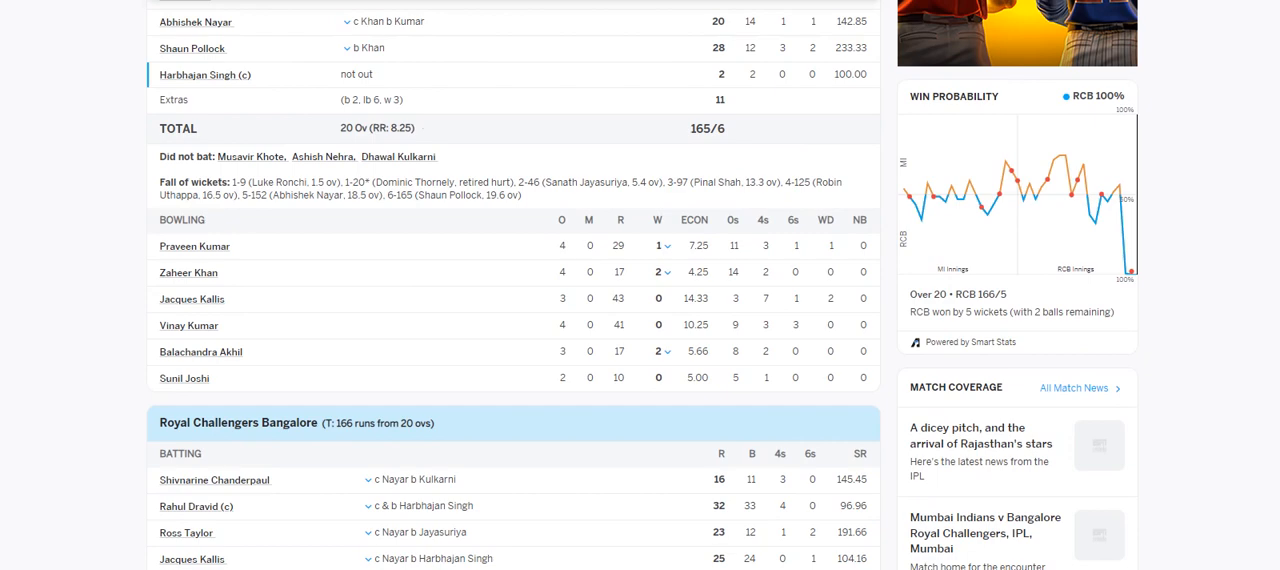
pyautogui.click(470, 559)
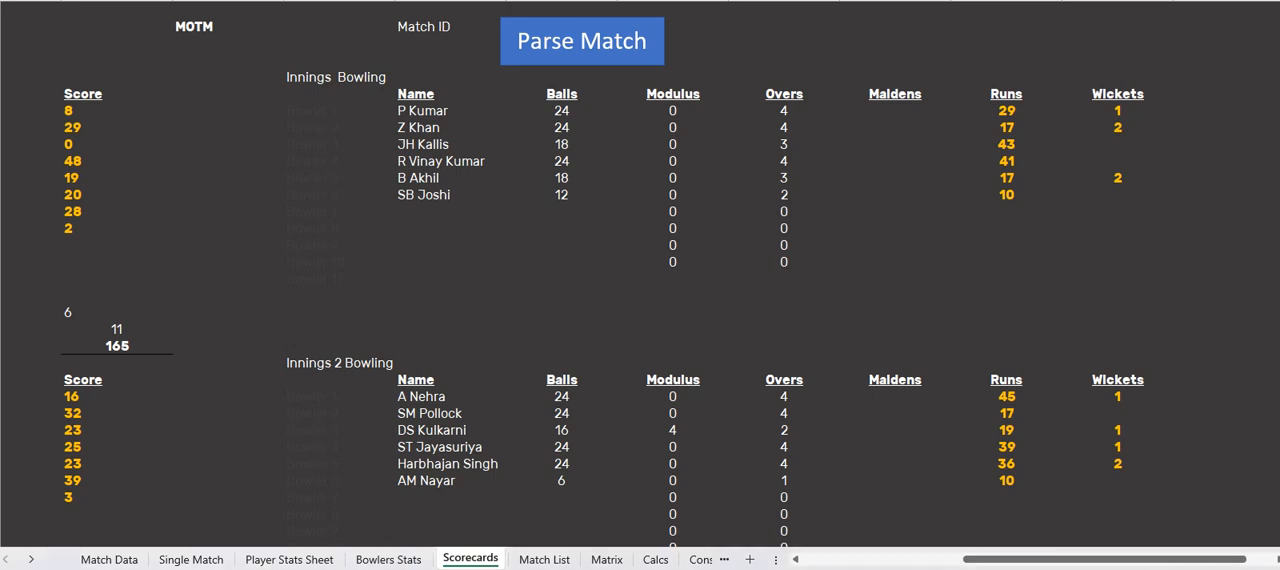
pyautogui.hscroll(-3)
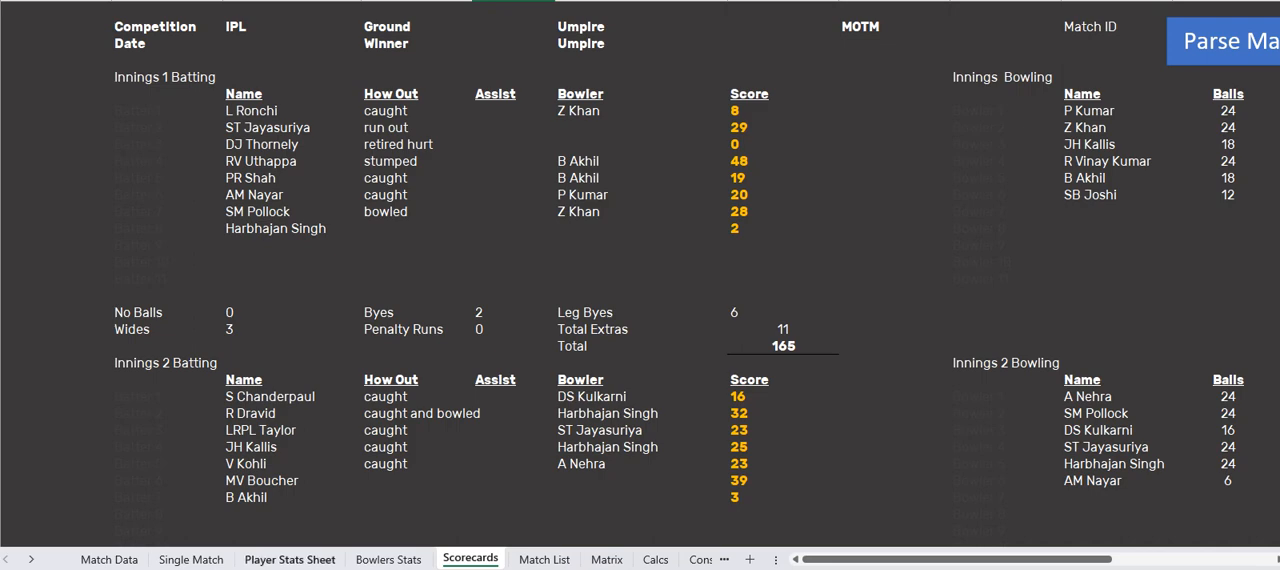
# Browse the Bowlers Stats, Scorecards, Match List and Single Match sheets, ending on Match Data
pyautogui.click(388, 559)
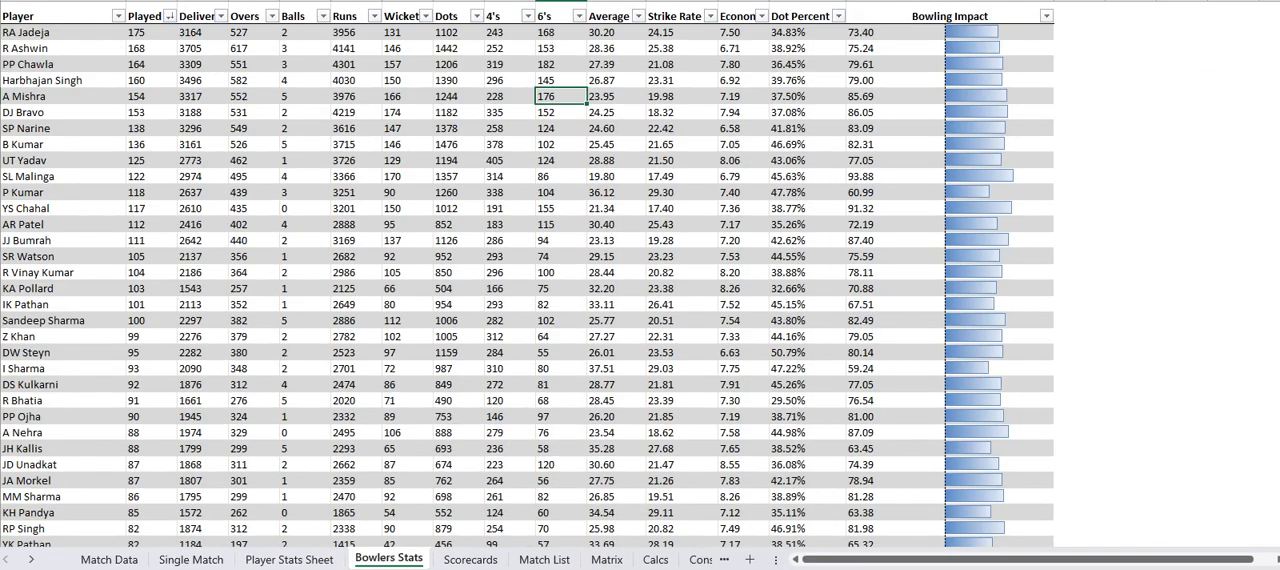
pyautogui.click(470, 558)
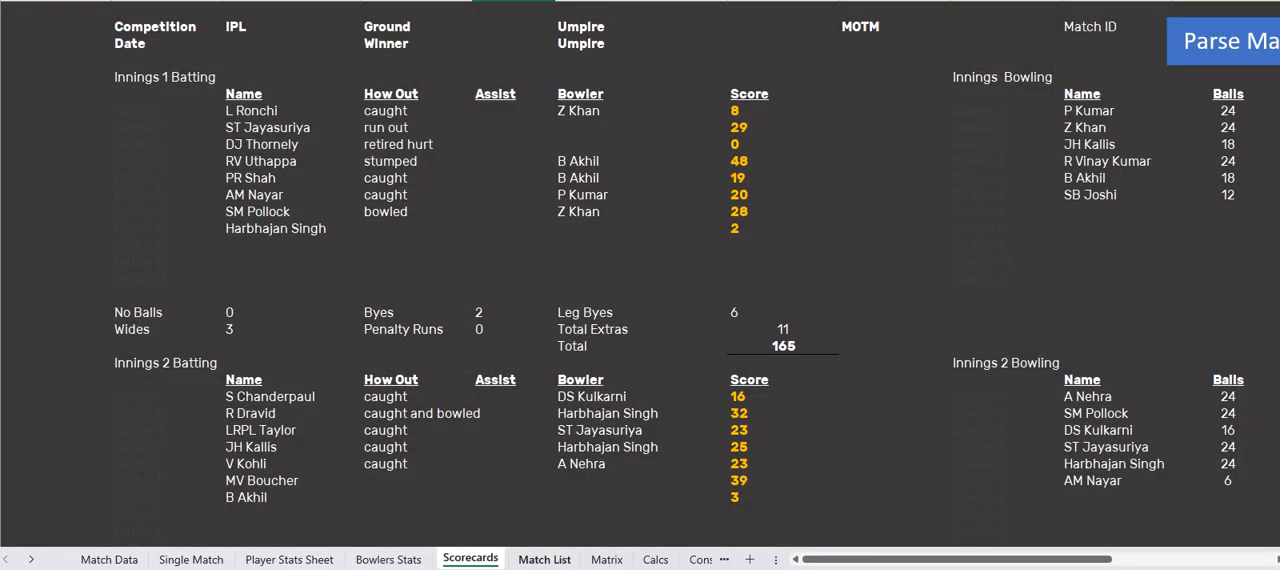
pyautogui.click(544, 558)
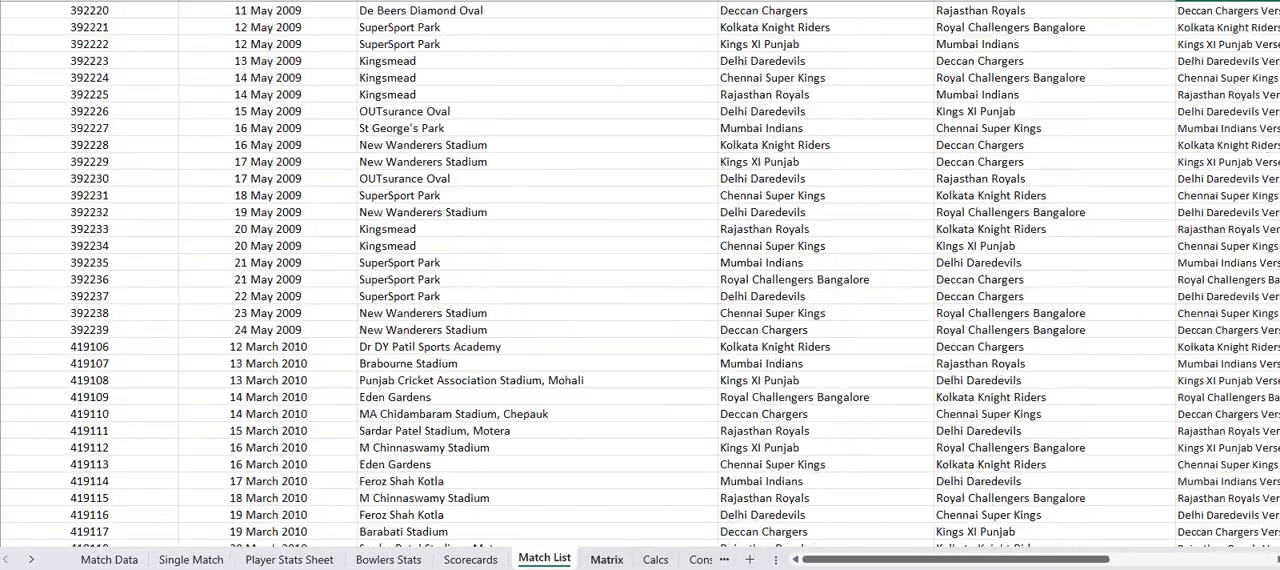
pyautogui.click(656, 559)
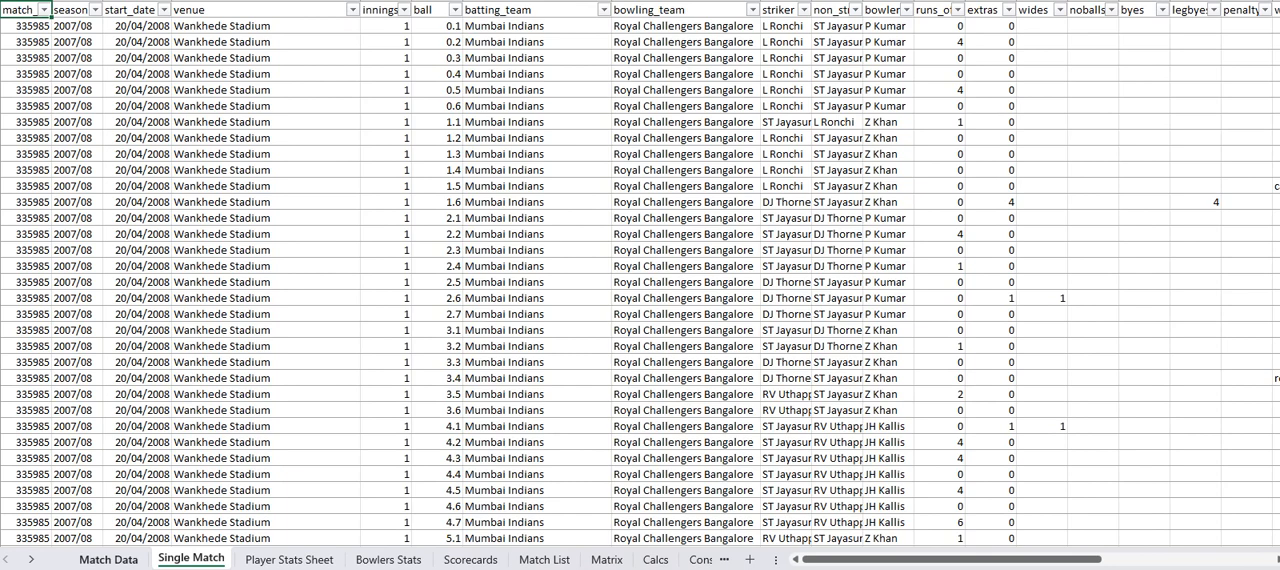
pyautogui.click(108, 559)
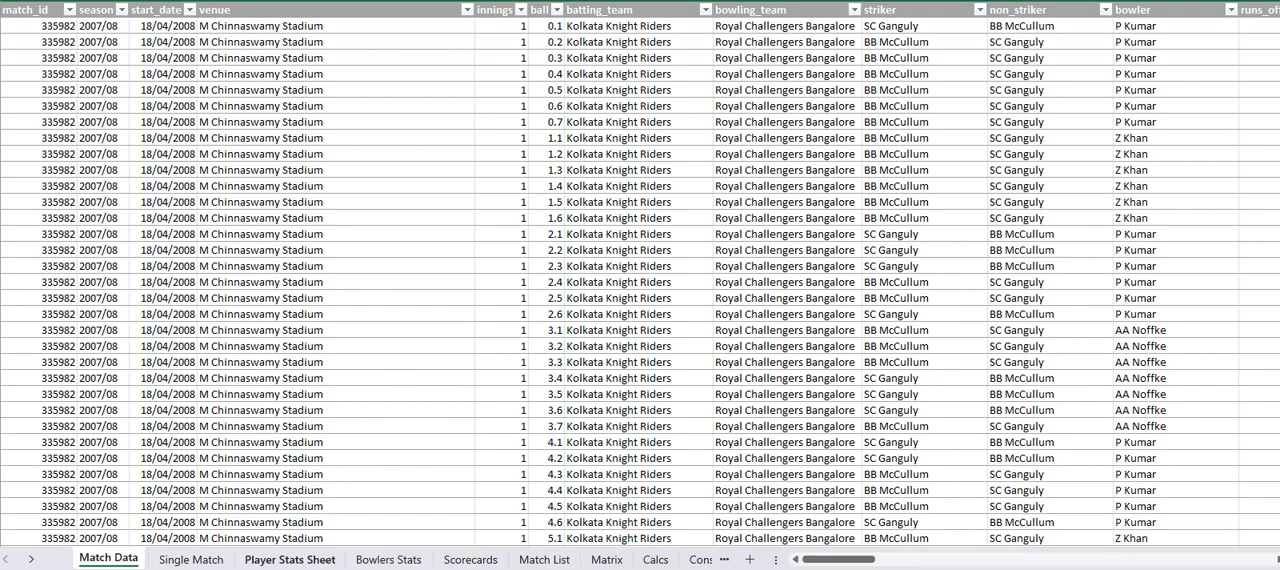
# Return to the Scorecards sheet showing both innings and the 165 first-innings total
pyautogui.click(289, 559)
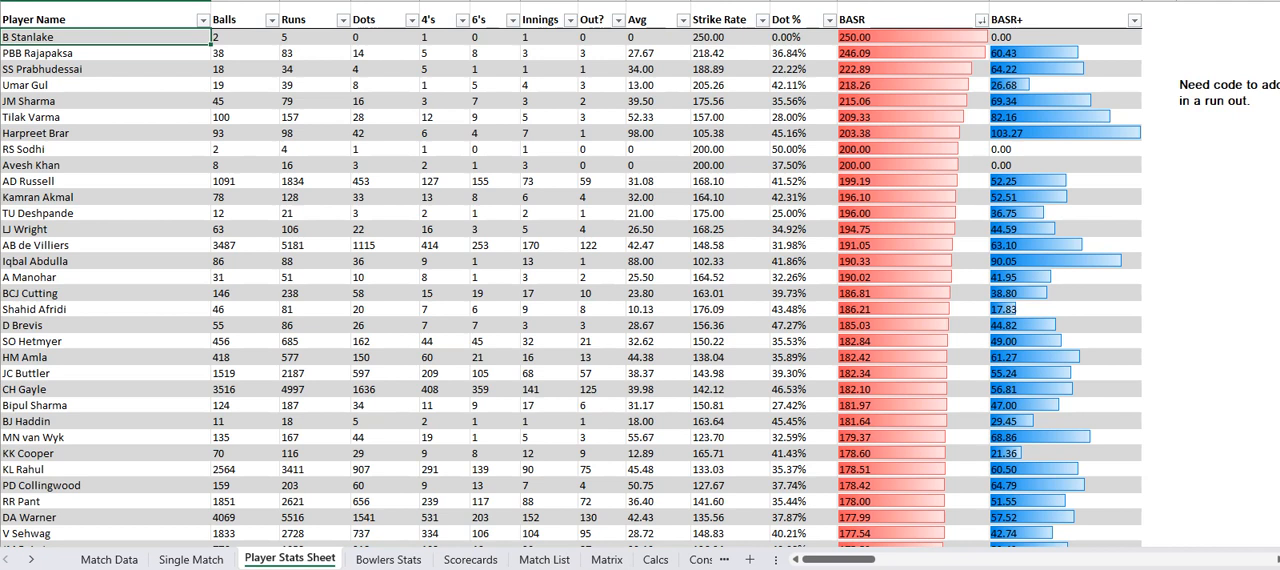
pyautogui.click(470, 559)
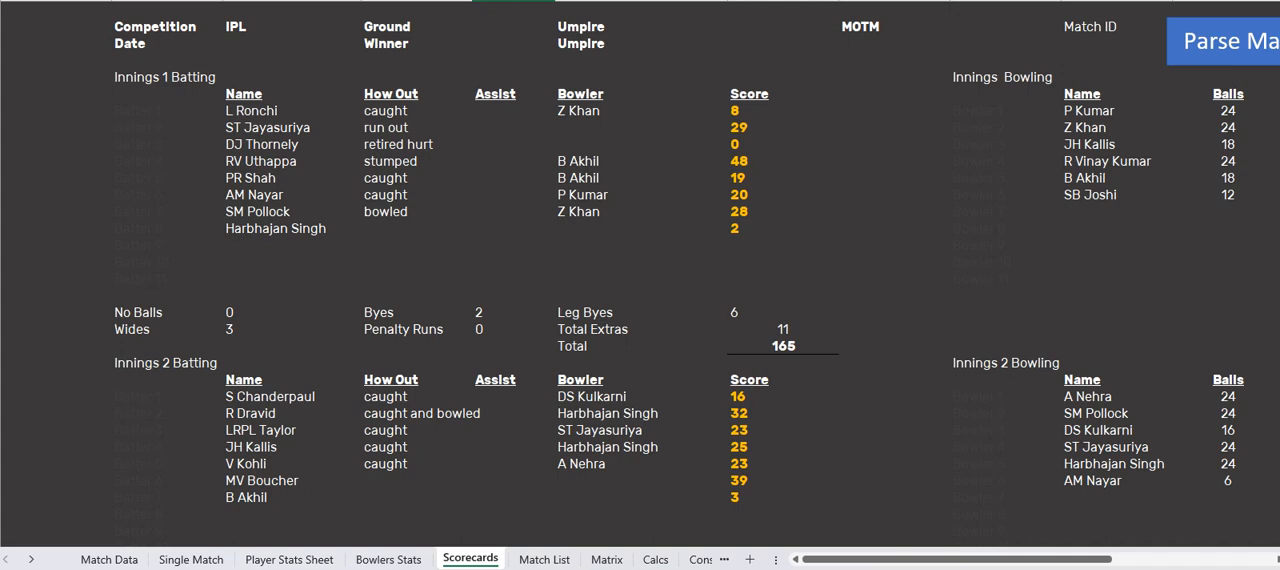